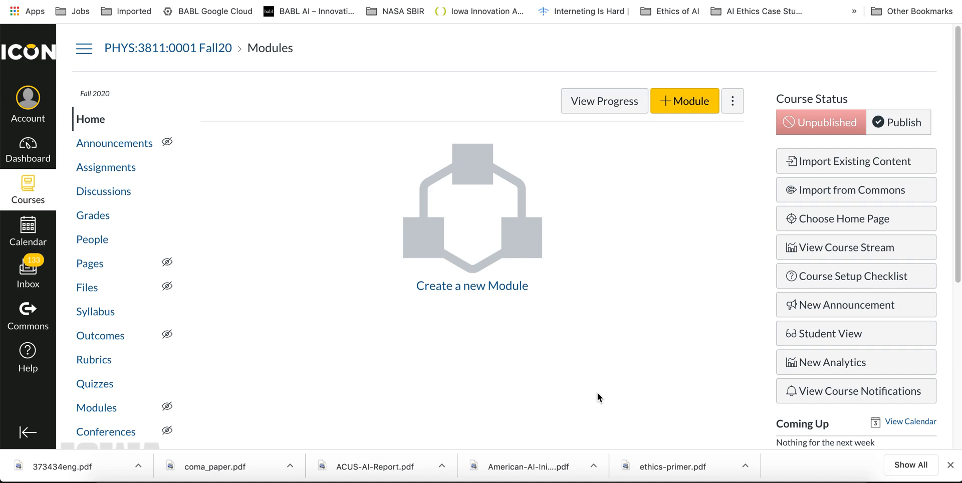
pyautogui.moveTo(645, 330)
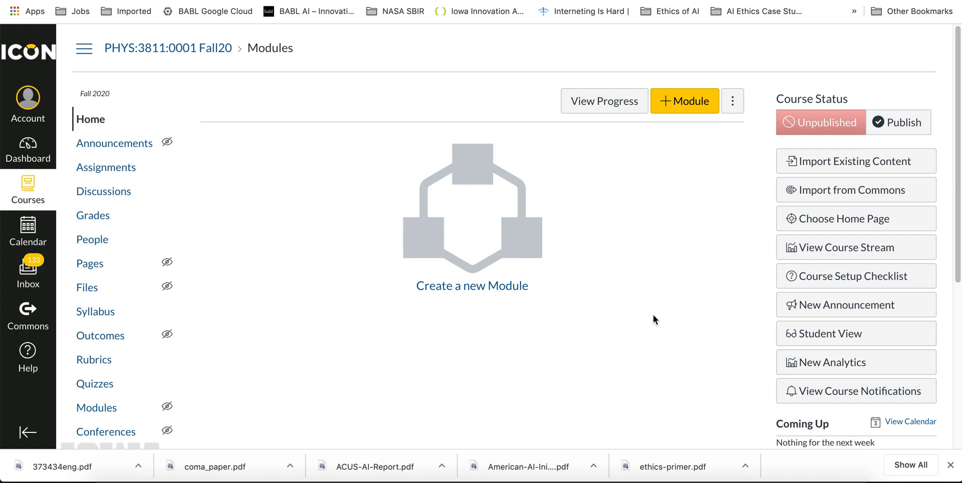
pyautogui.moveTo(623, 262)
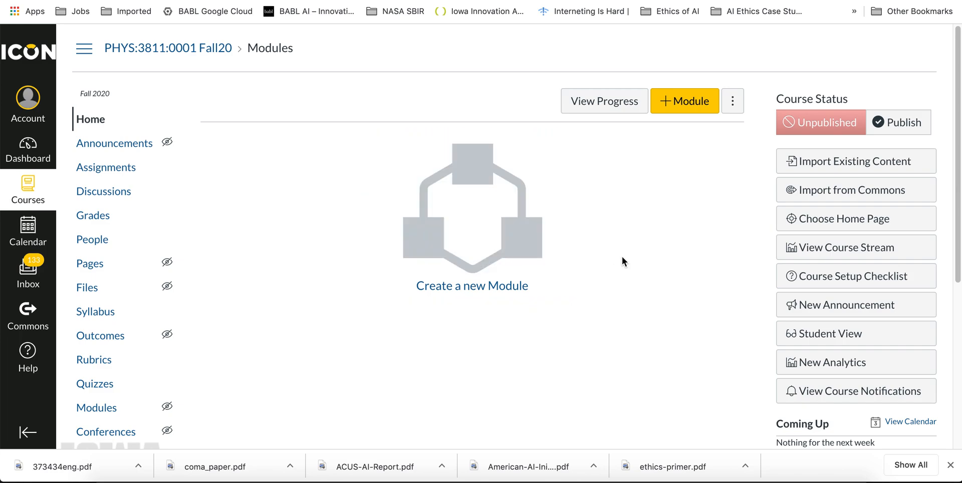
pyautogui.moveTo(685, 101)
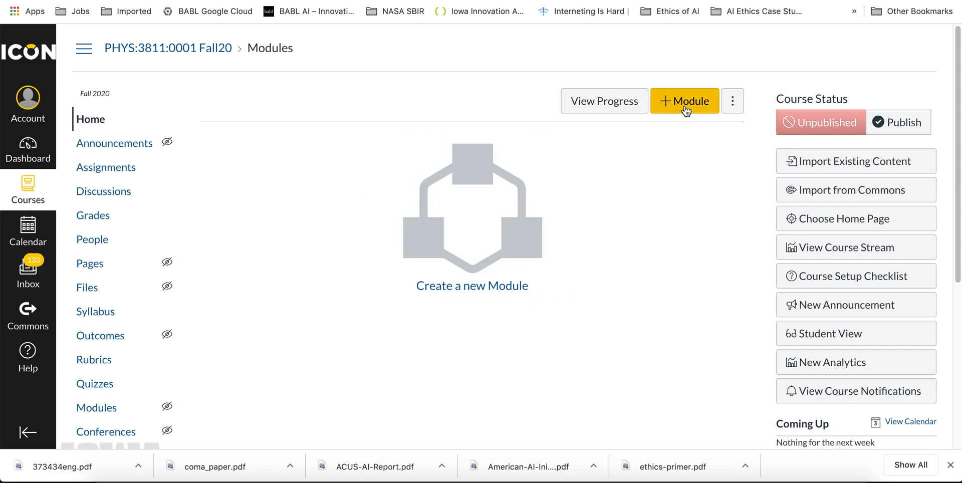
# Step: Add a module named 'Kinematics' to the PHYS:3811 Modules page
pyautogui.click(684, 101)
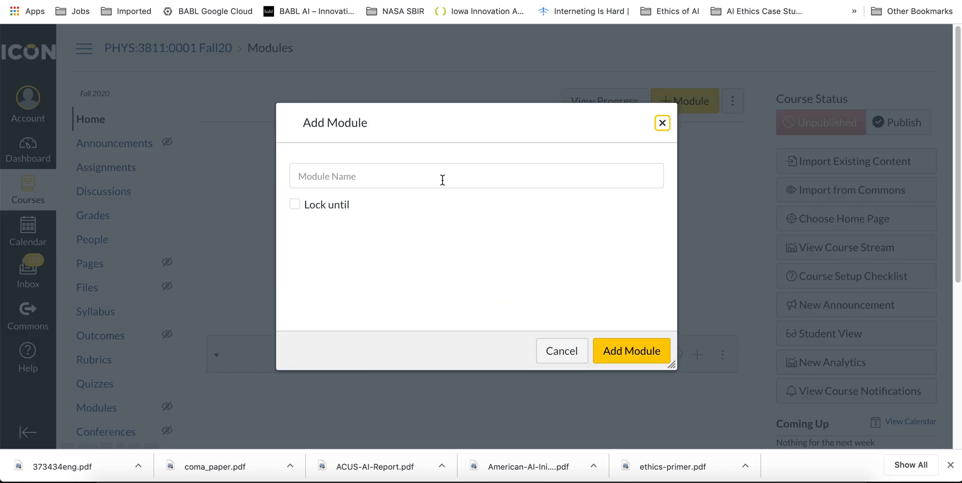
pyautogui.write('Ke')
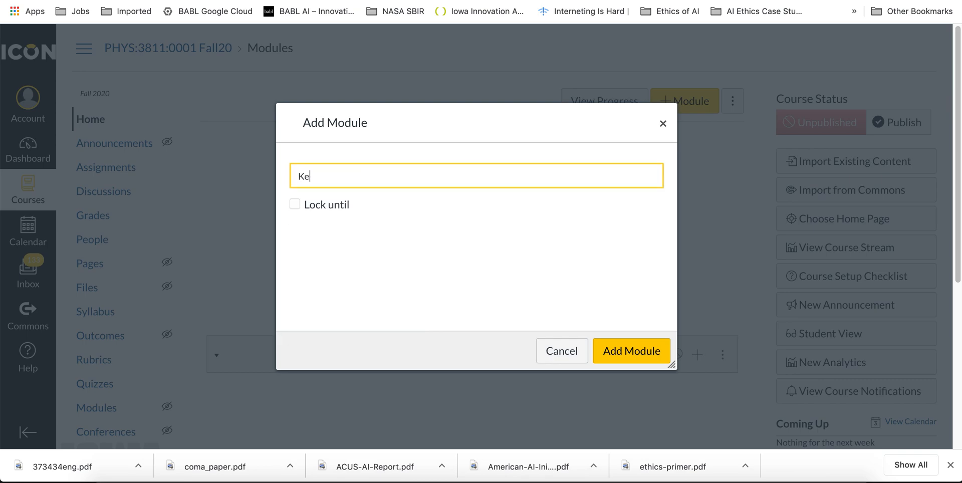
pyautogui.write('Kinematics')
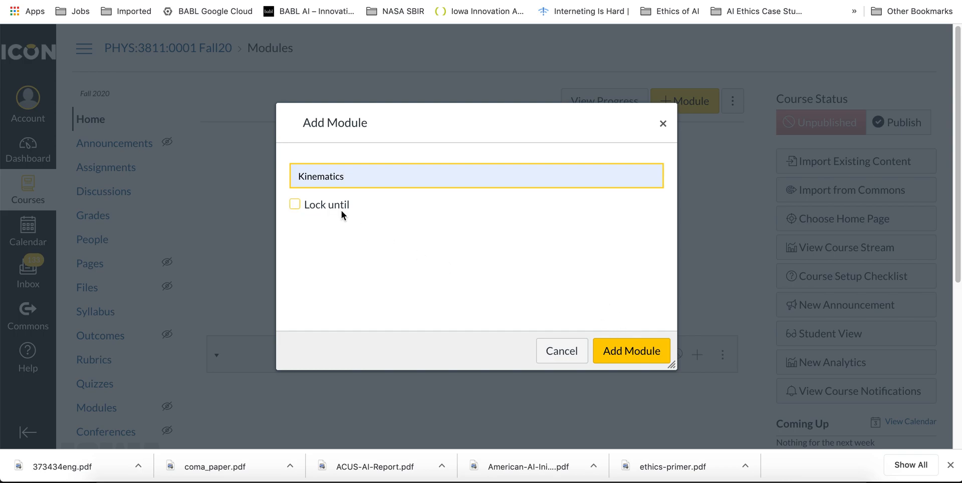
pyautogui.click(631, 351)
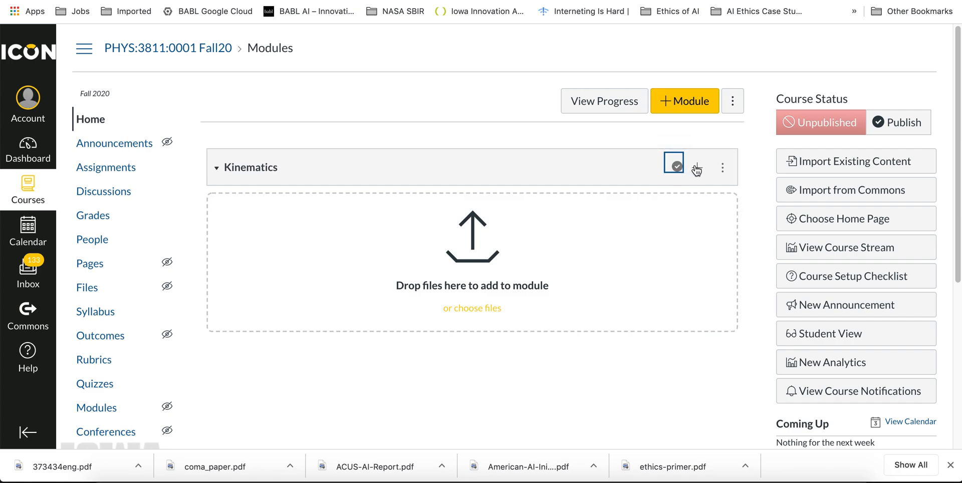
# Step: Add a [New Page] item 'Free Fall' to Kinematics with Indent 1 Level
pyautogui.click(697, 167)
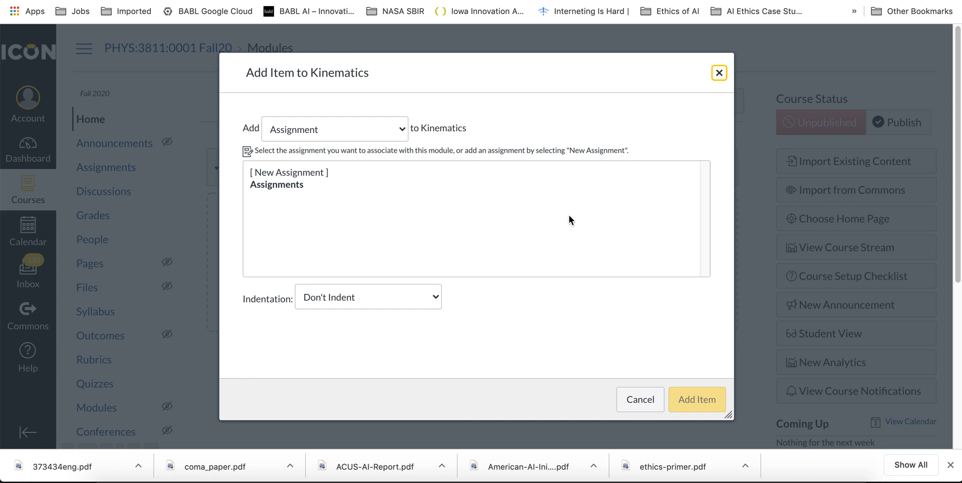
pyautogui.click(333, 128)
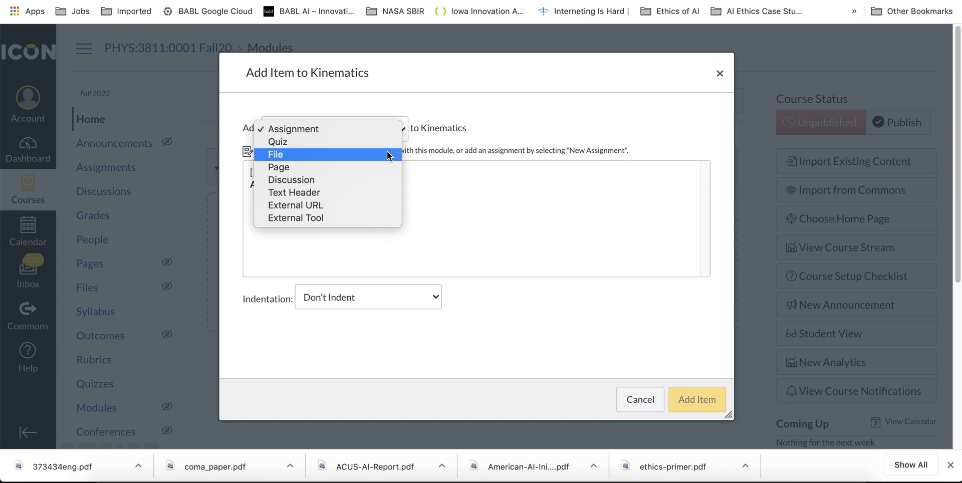
pyautogui.click(278, 167)
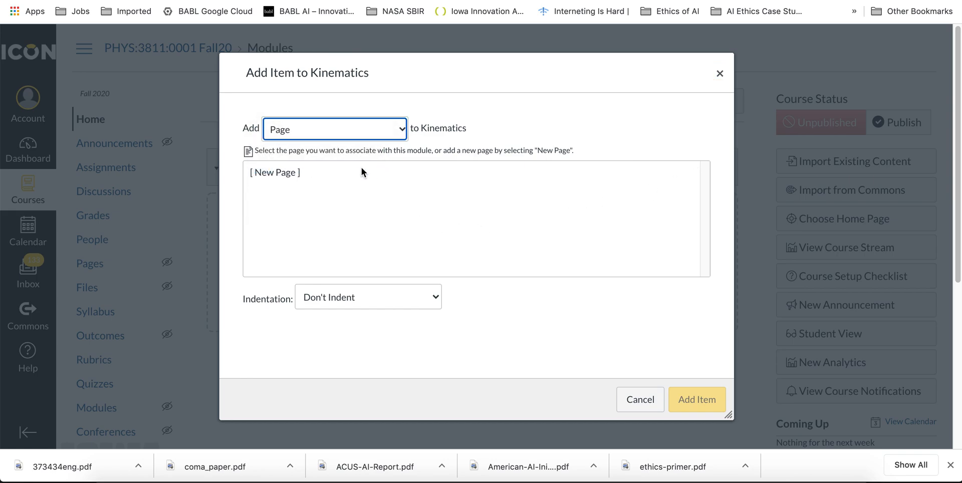
pyautogui.click(274, 172)
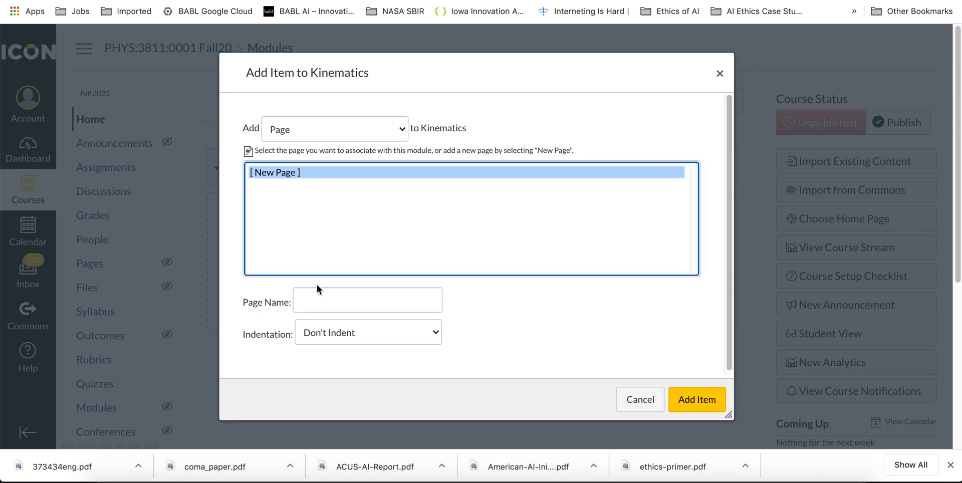
pyautogui.click(366, 300)
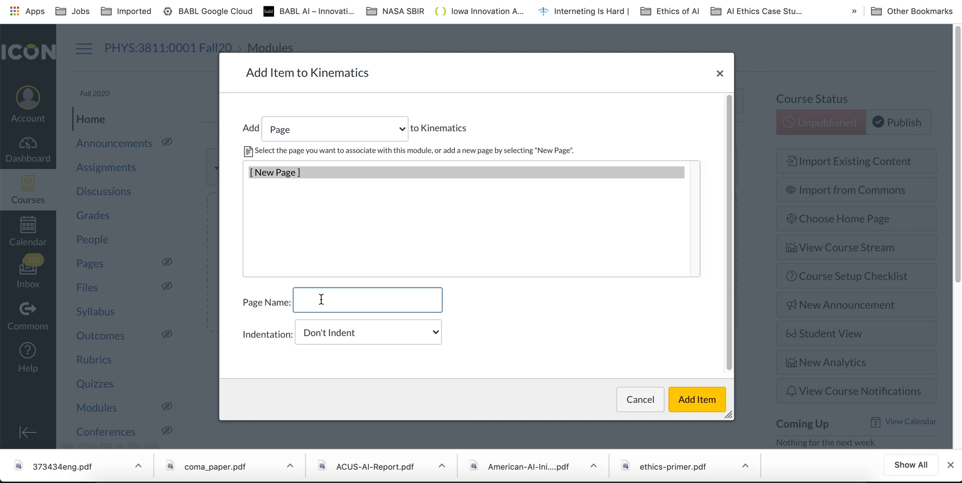
pyautogui.write('Free Fal')
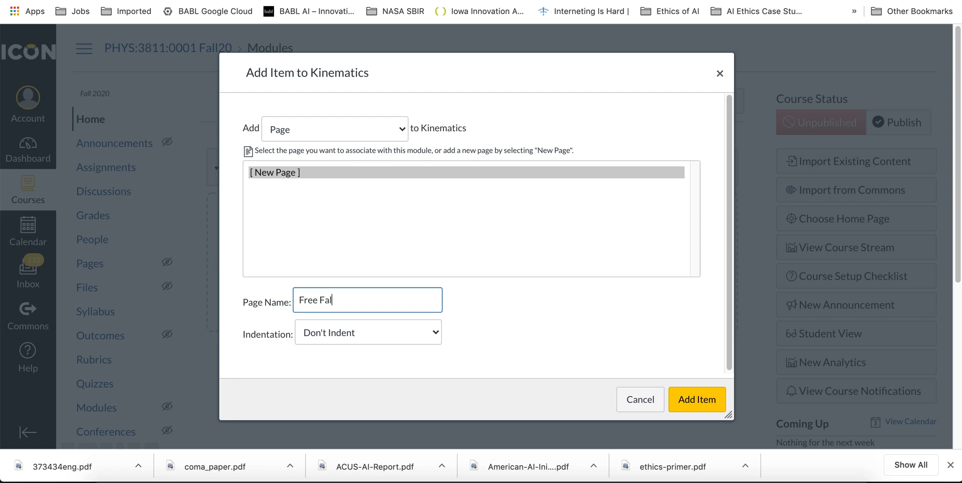
pyautogui.click(369, 332)
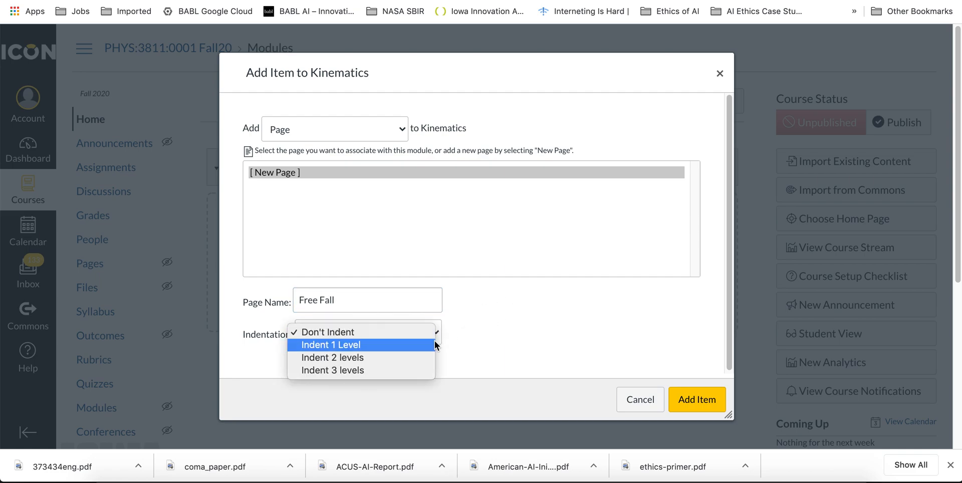
pyautogui.click(330, 345)
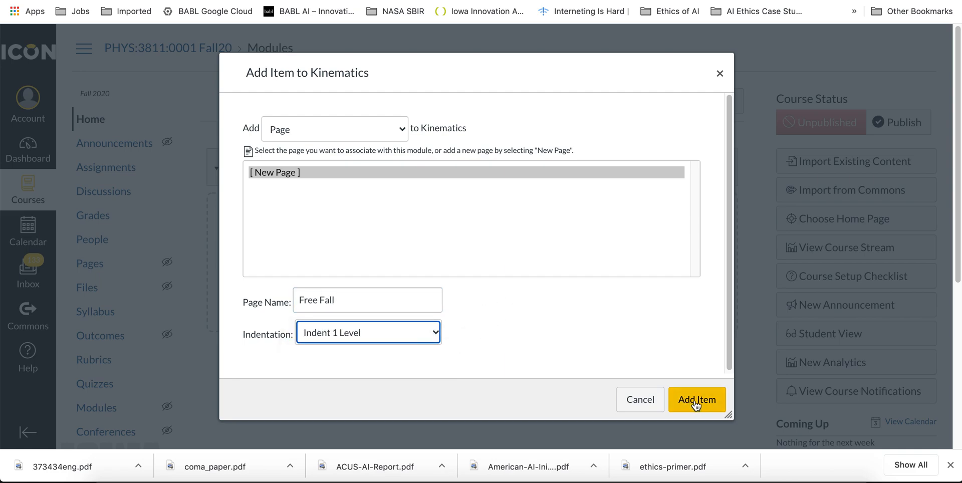
pyautogui.click(697, 400)
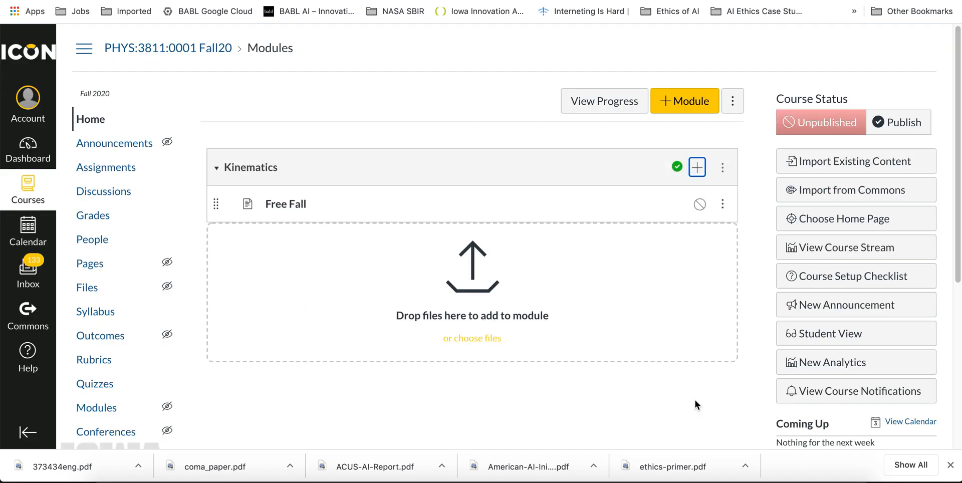
pyautogui.moveTo(490, 196)
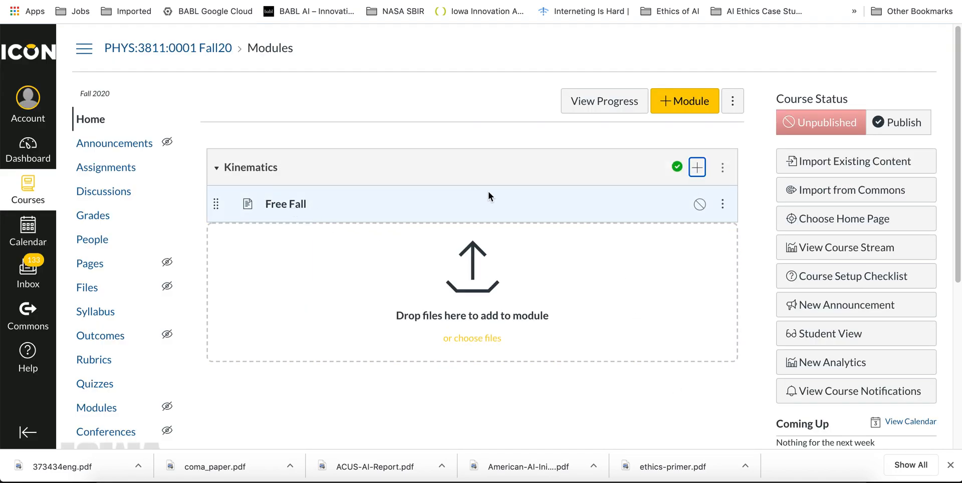
# Step: Publish the Free Fall module item and open its blank page
pyautogui.click(699, 204)
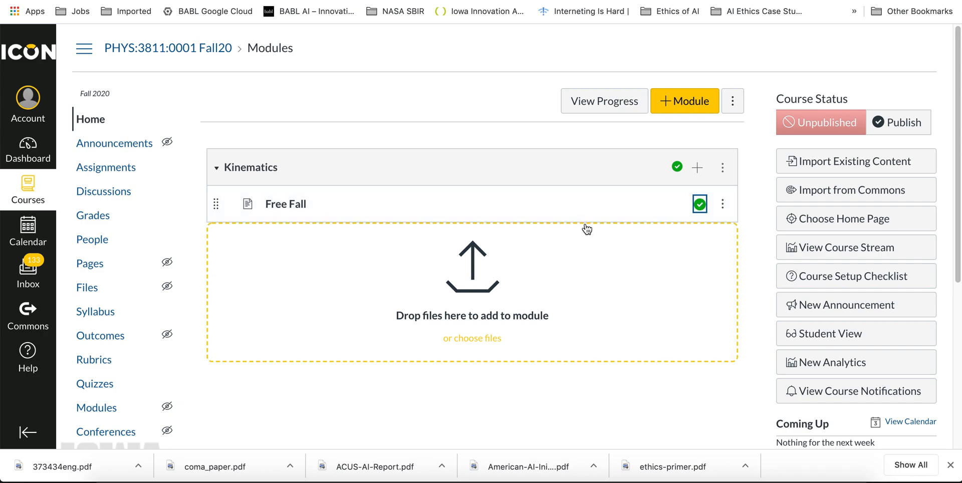
pyautogui.click(285, 202)
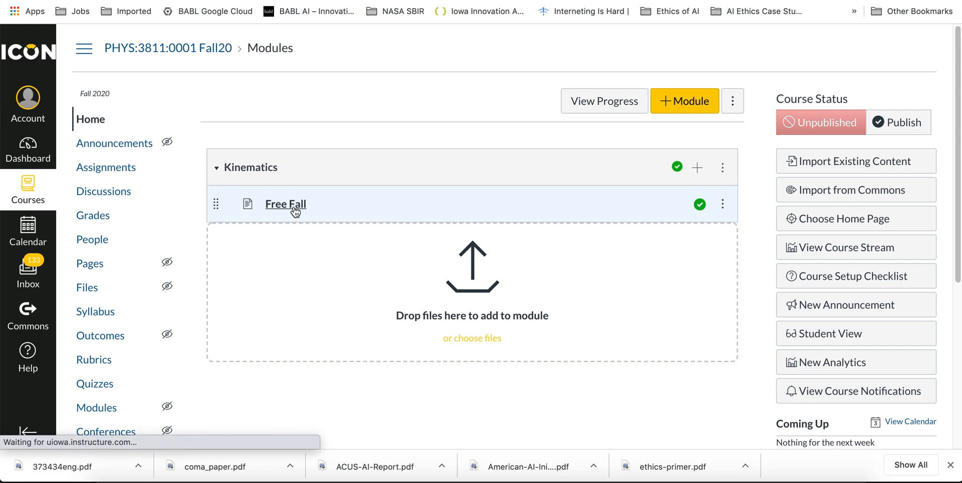
pyautogui.click(285, 204)
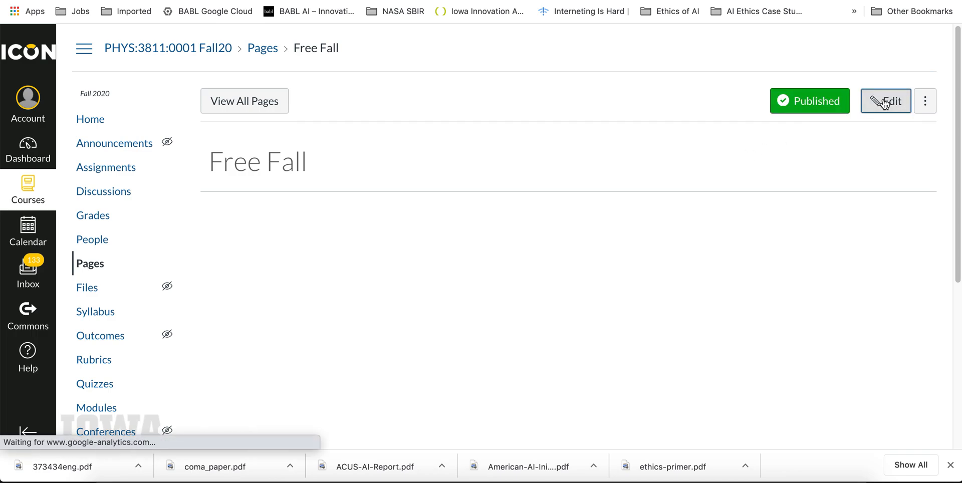
# Step: Edit the Free Fall page and bring up the Insert/edit media dialog
pyautogui.click(885, 100)
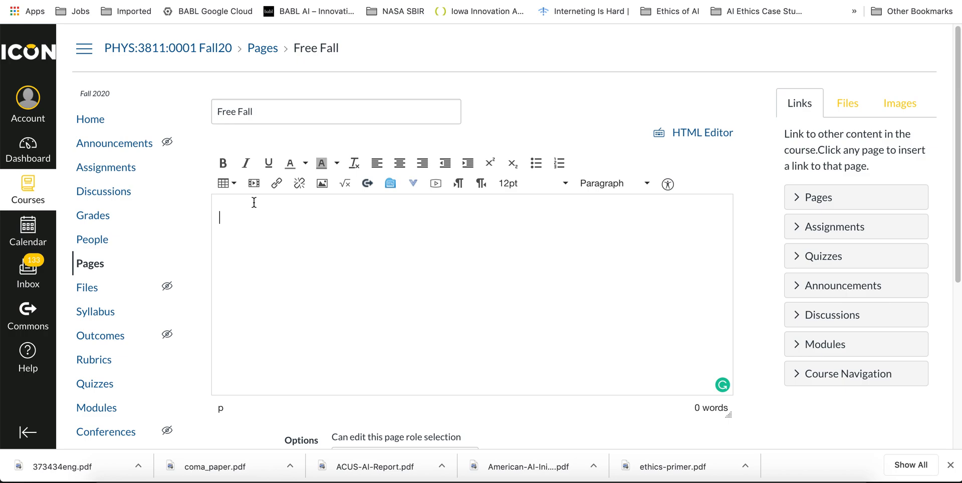
pyautogui.moveTo(254, 183)
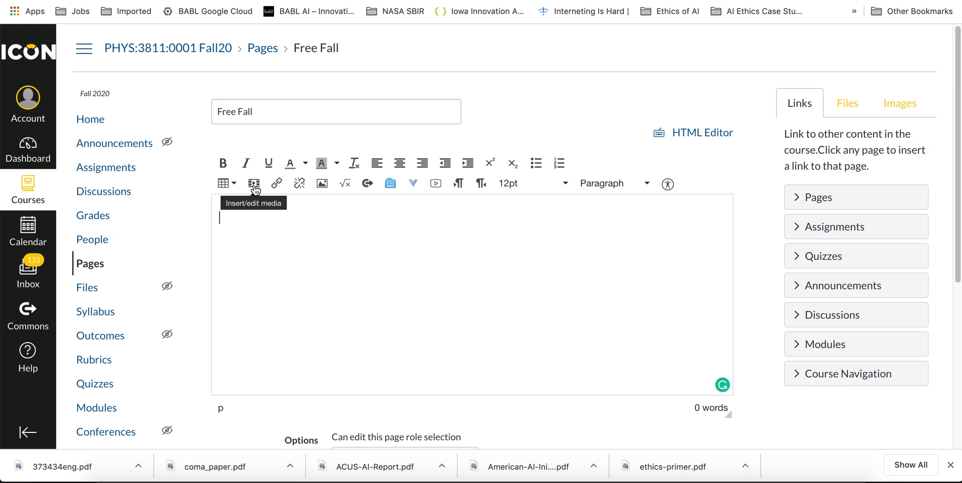
pyautogui.click(254, 184)
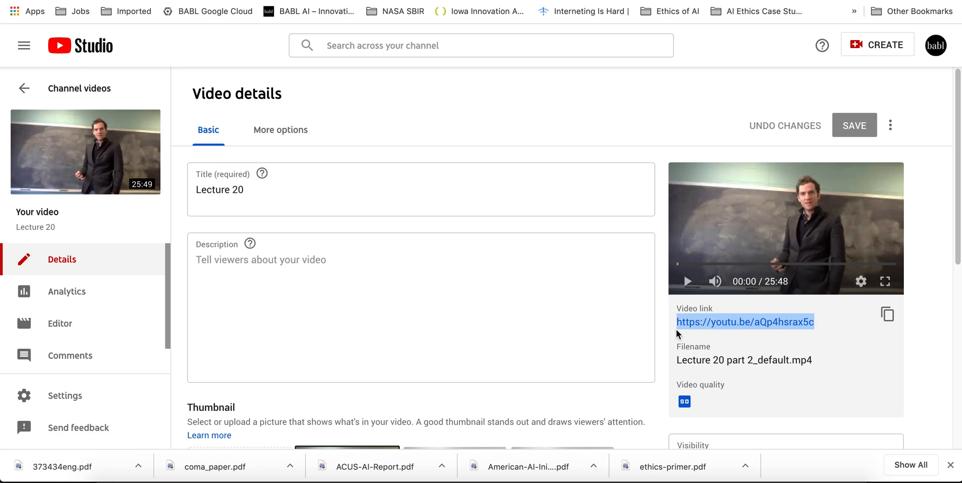
pyautogui.moveTo(635, 114)
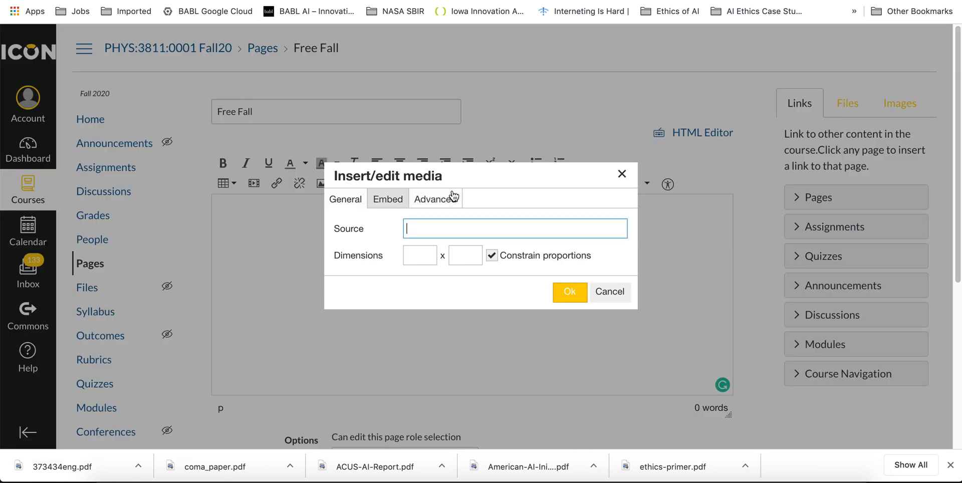
pyautogui.write('https://youtu.be/aQp4hsrax5c')
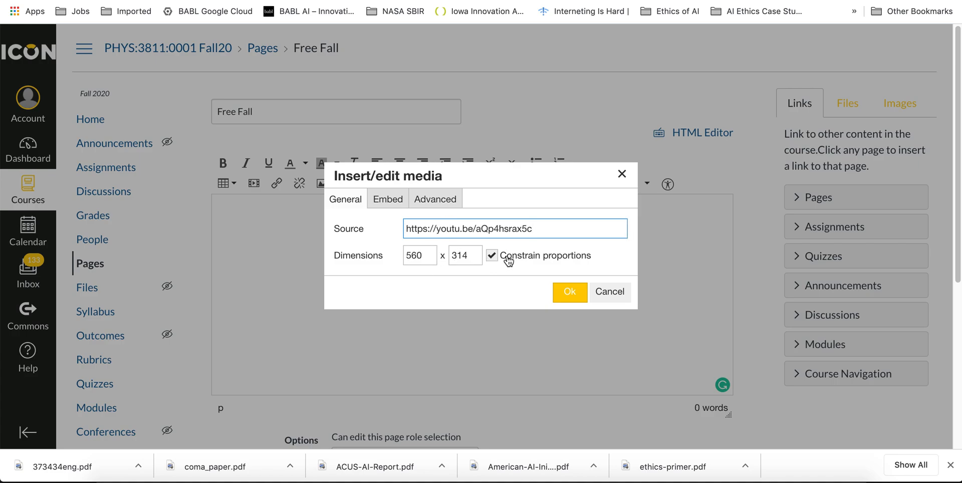
pyautogui.click(569, 292)
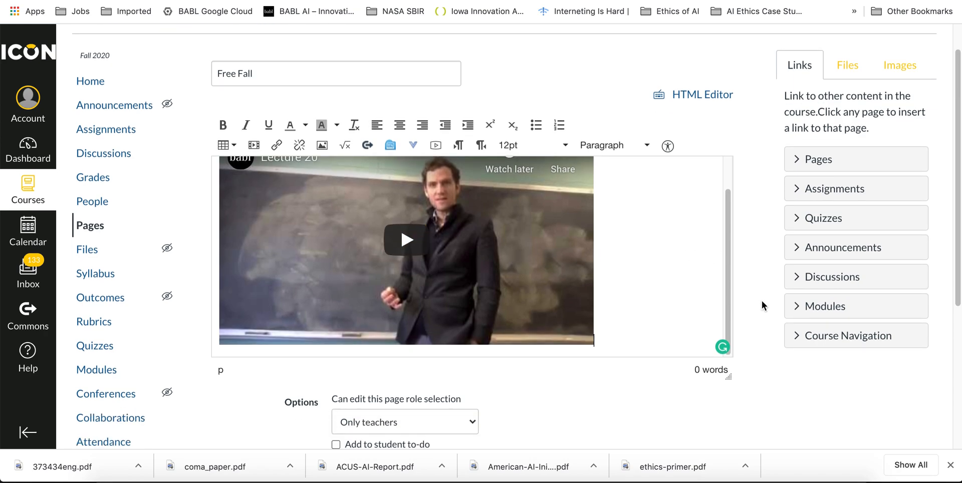
# Step: Save the Free Fall page with the embedded Lecture 20 video
pyautogui.click(716, 289)
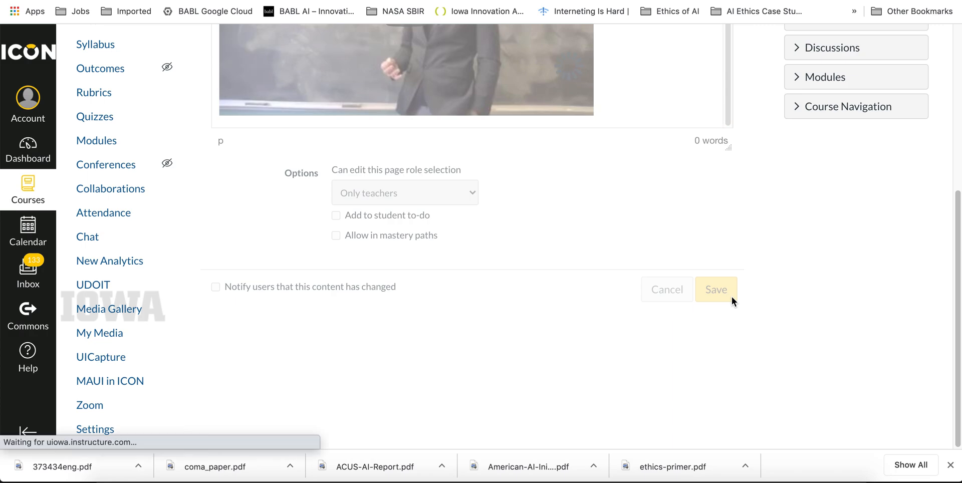
pyautogui.click(716, 289)
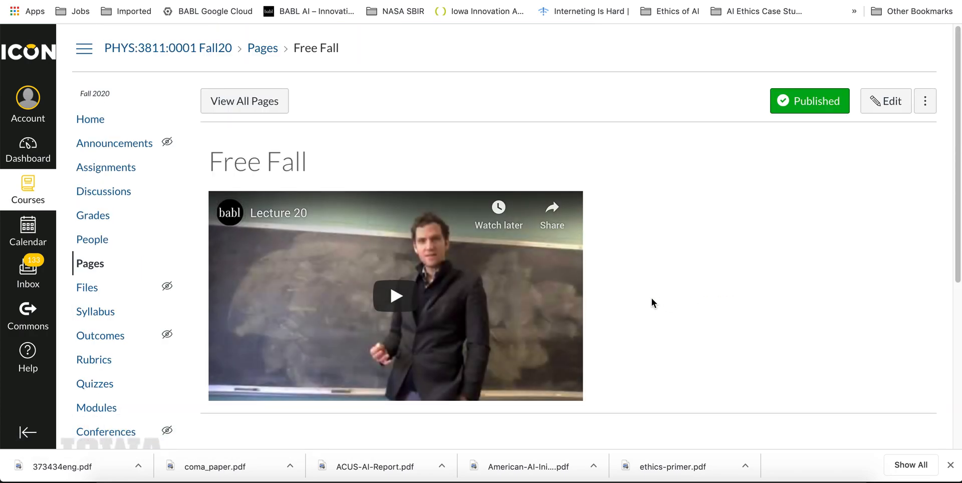
pyautogui.scroll(-3)
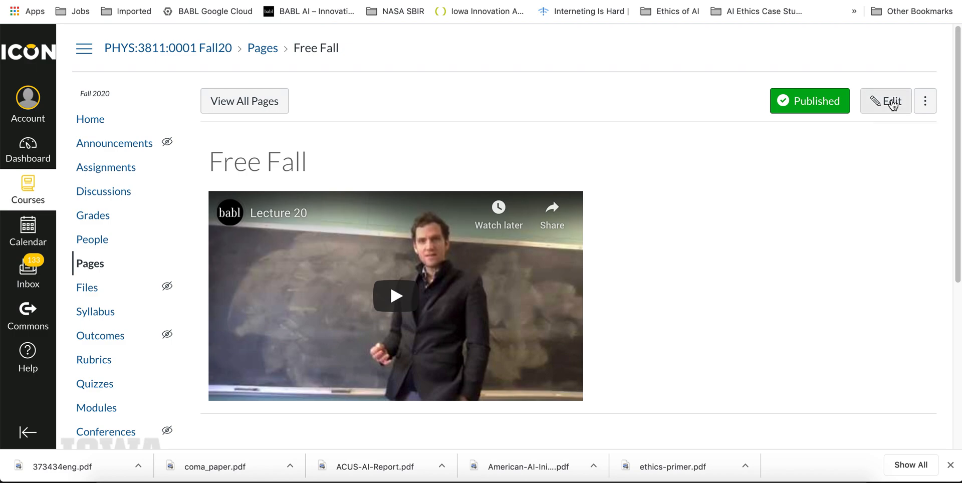
# Step: Edit Free Fall again and pick UICapture from More External Tools
pyautogui.click(885, 101)
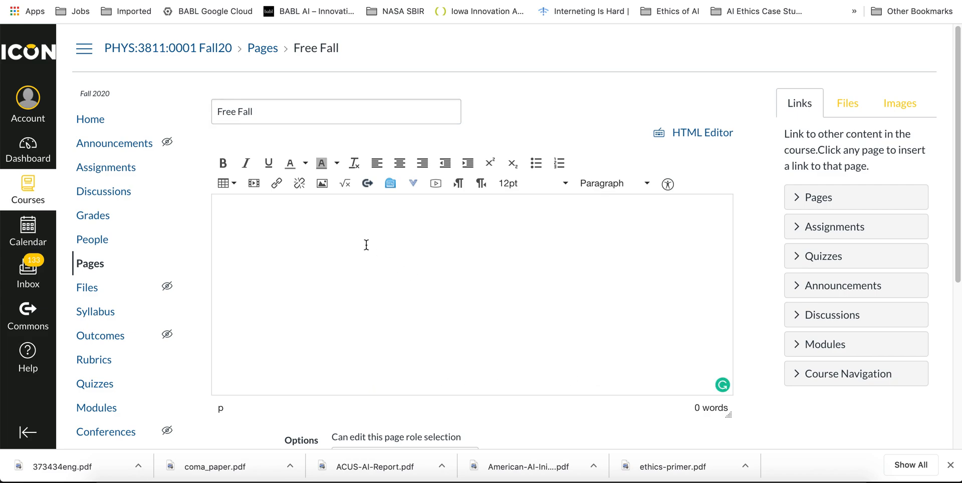
pyautogui.moveTo(435, 183)
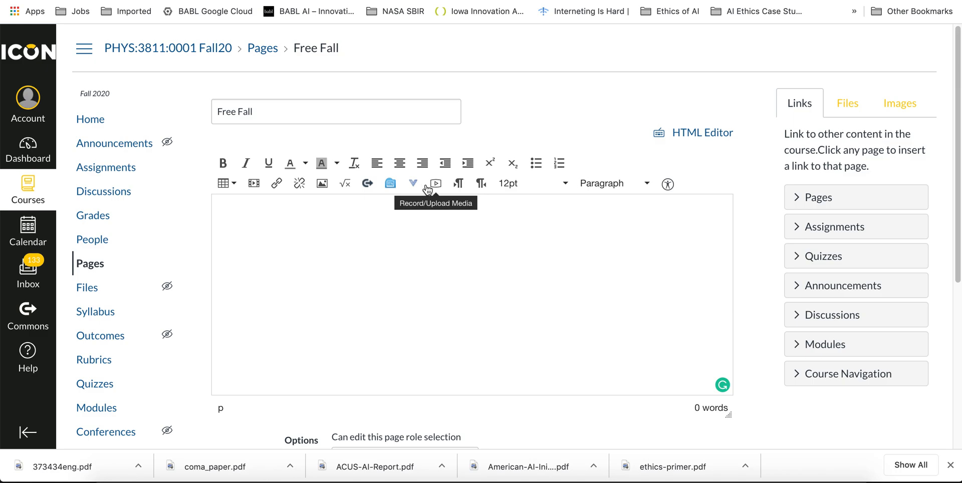
pyautogui.moveTo(298, 249)
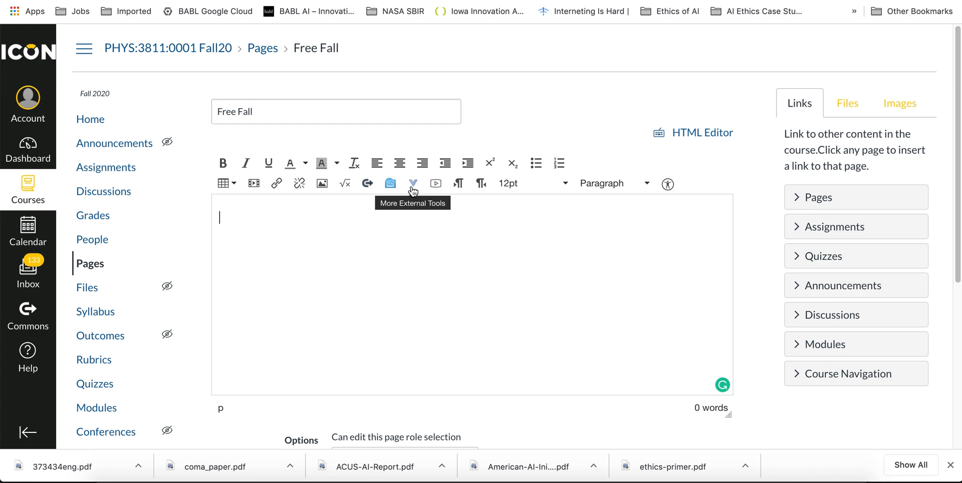
pyautogui.click(413, 182)
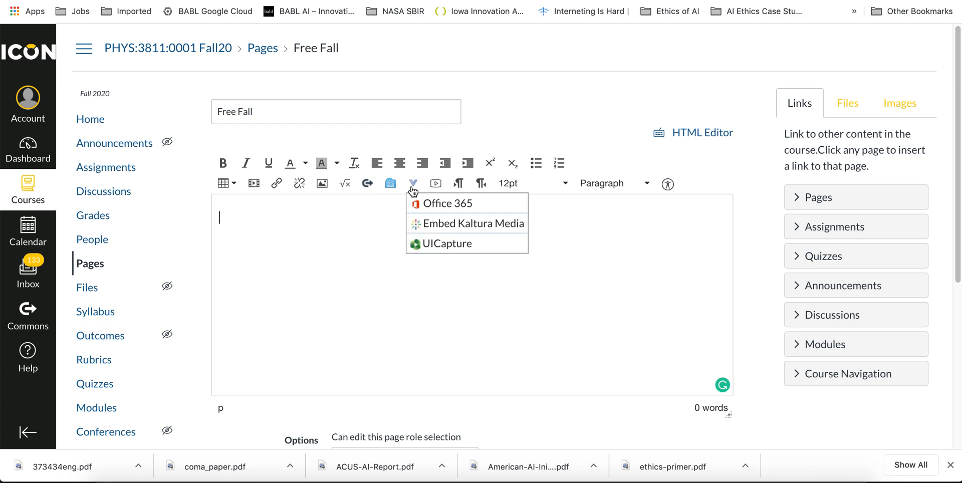
pyautogui.click(447, 203)
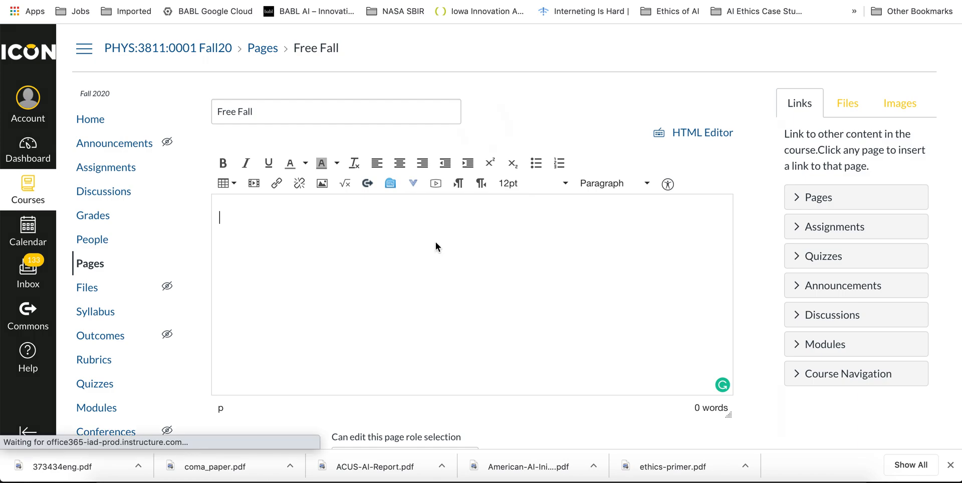
# Step: Launch the UICapture dialog for the course's Fall 2020 folder
pyautogui.click(390, 183)
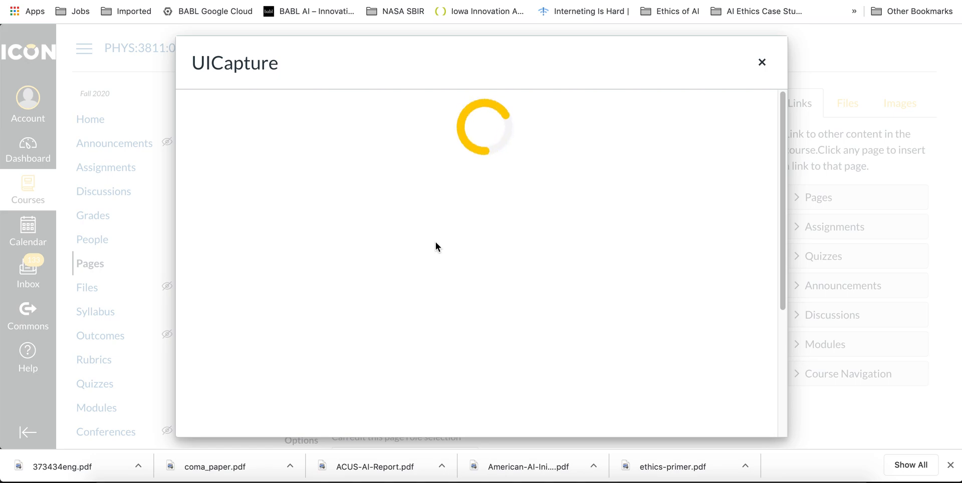
pyautogui.moveTo(525, 182)
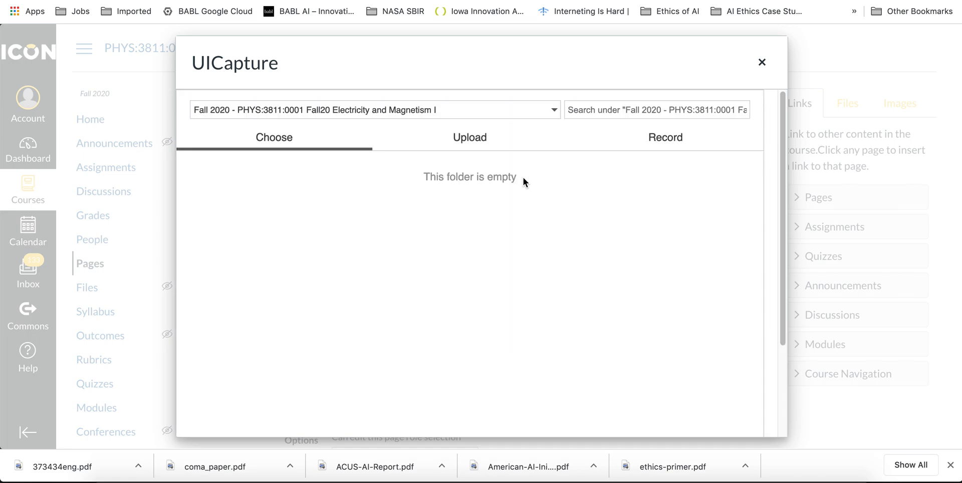
pyautogui.moveTo(470, 140)
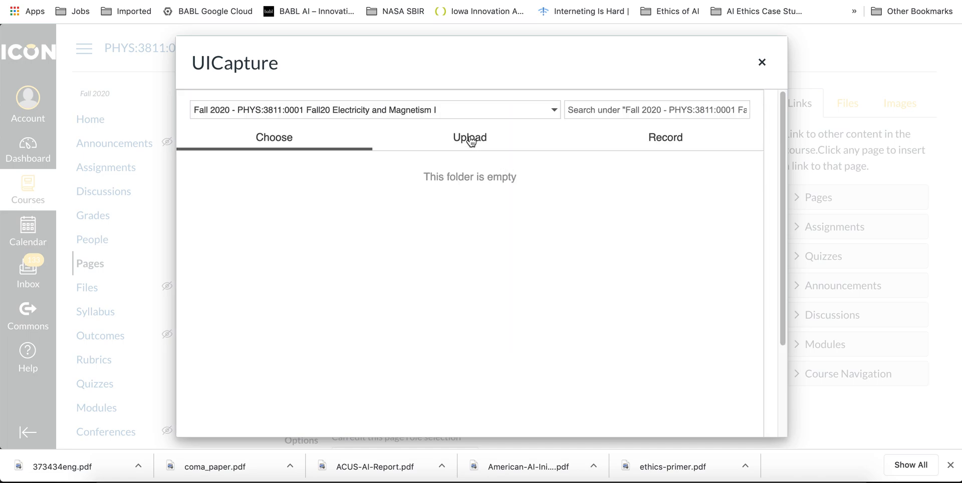
# Step: Upload 'Screen Recording 2020-07-27 at 10.53.47 AM' from the Desktop in UICapture
pyautogui.click(469, 137)
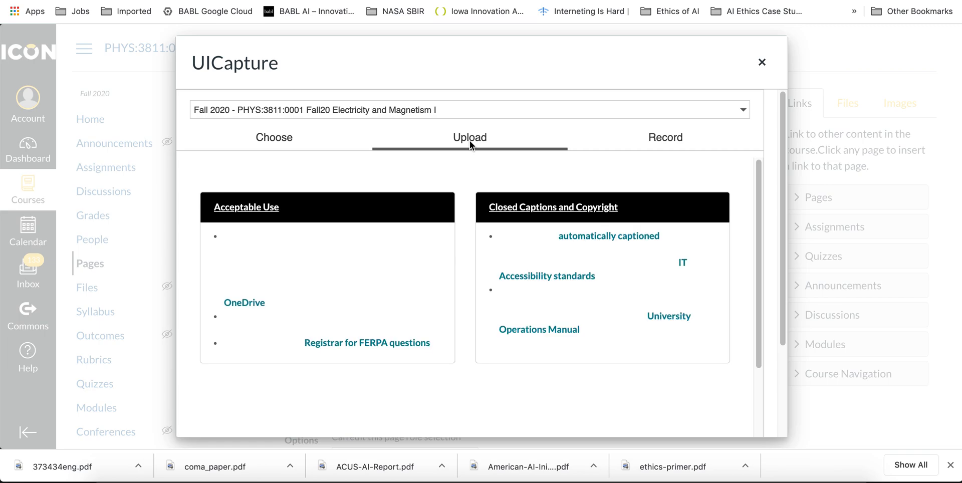
pyautogui.click(470, 136)
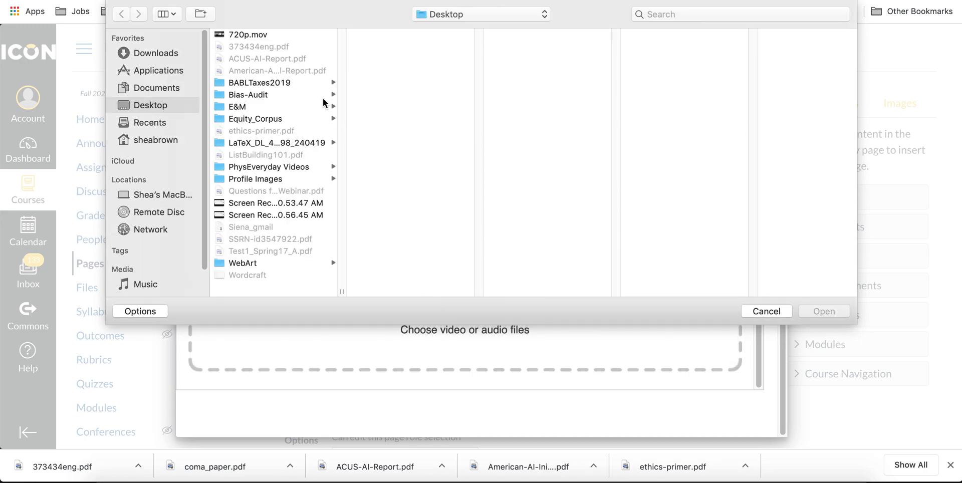
pyautogui.click(246, 33)
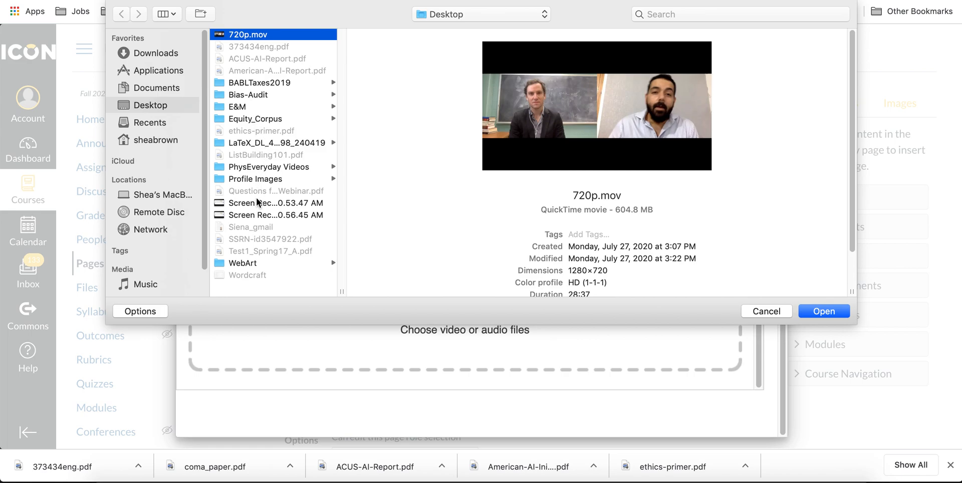
pyautogui.click(276, 203)
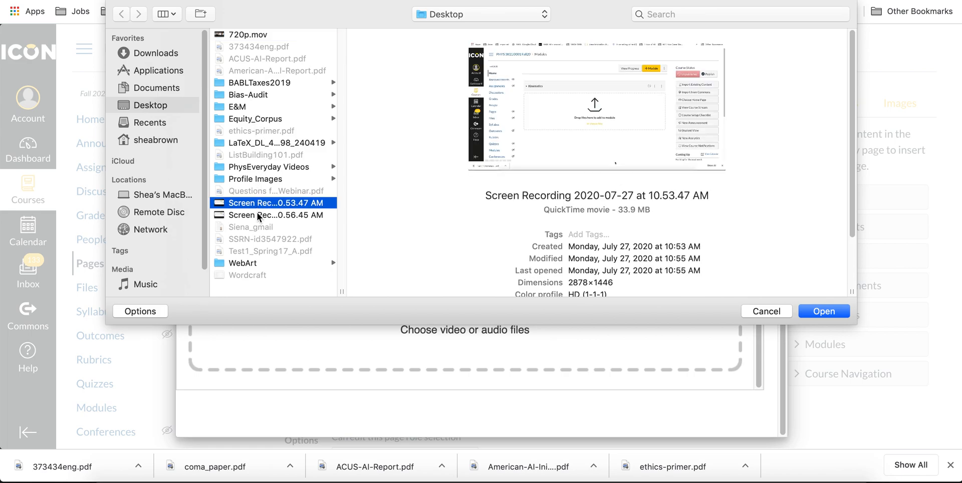
pyautogui.click(274, 215)
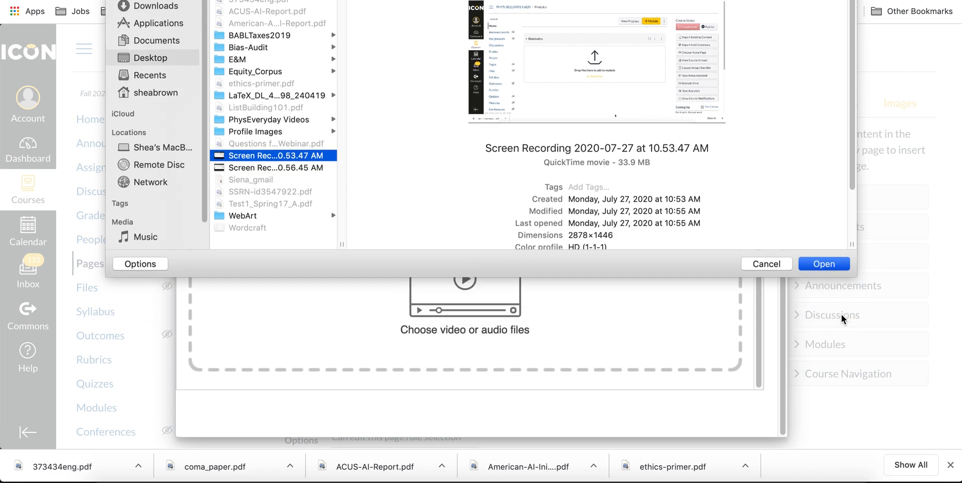
pyautogui.click(824, 263)
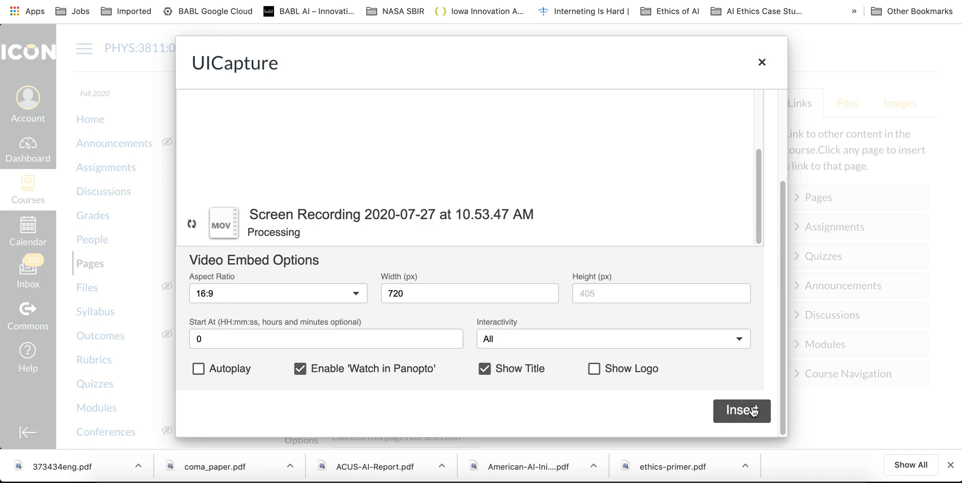
# Step: Insert the uploaded recording's Panopto player and save the Free Fall page
pyautogui.click(741, 410)
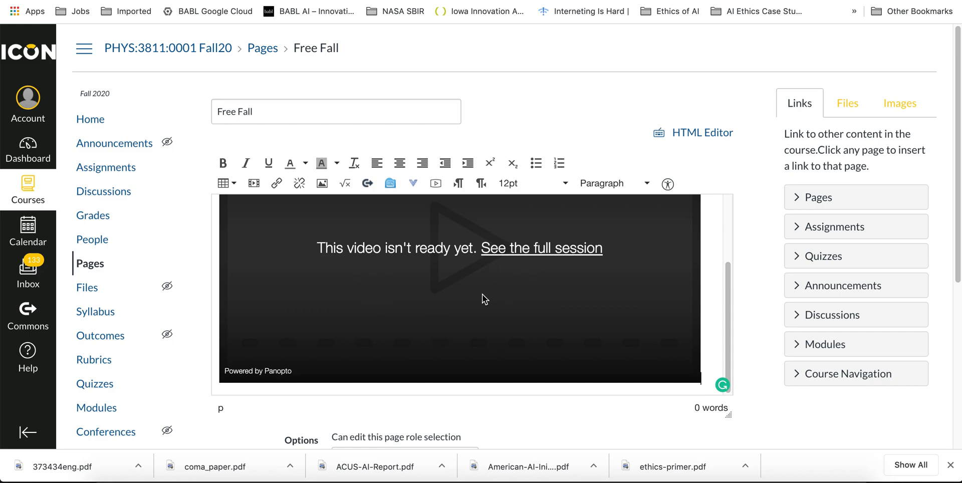
pyautogui.scroll(-3)
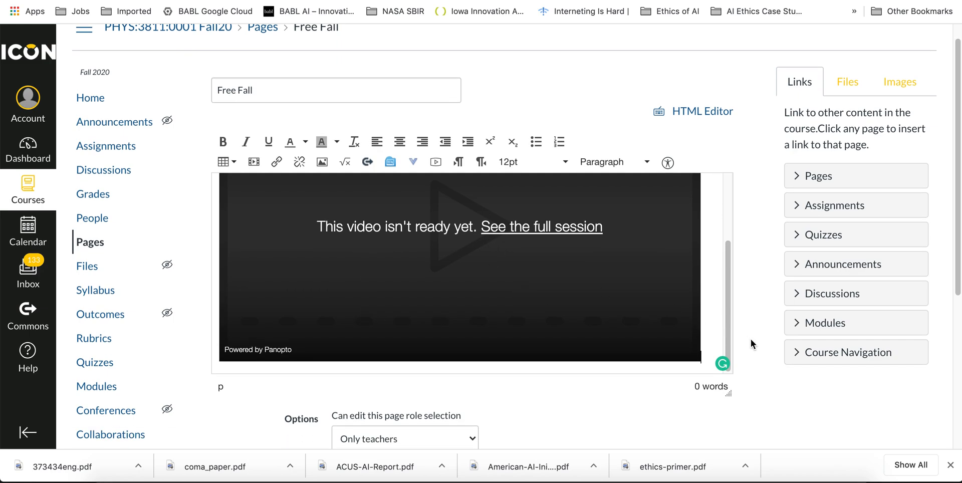
pyautogui.click(715, 289)
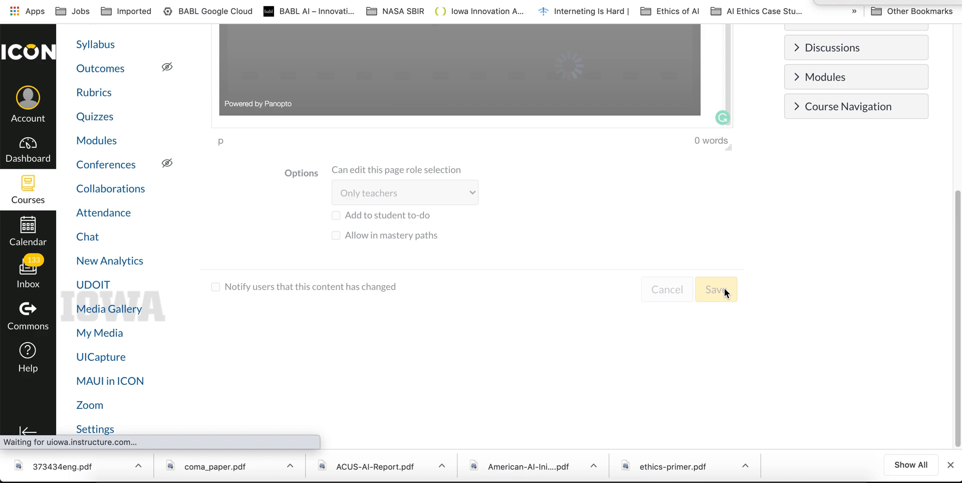
# Step: Save the Free Fall page and scroll to the still-processing Panopto recording player
pyautogui.click(716, 289)
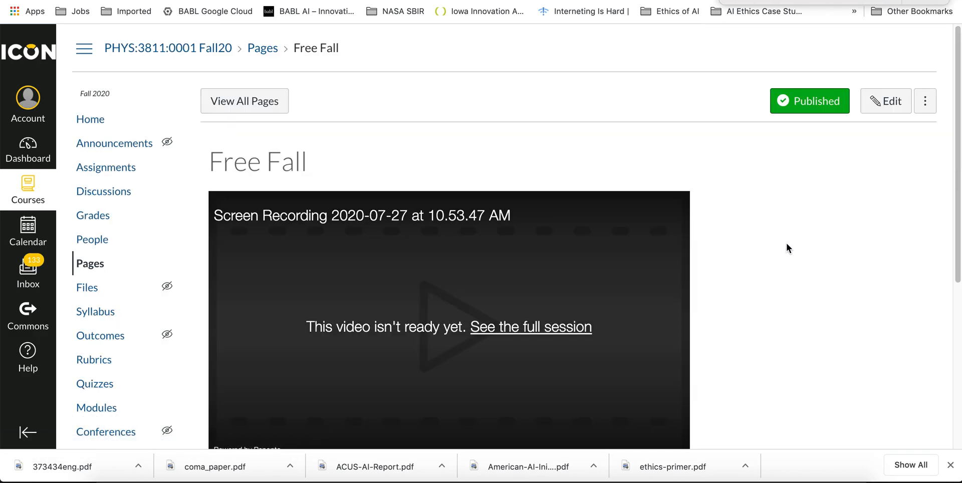
pyautogui.scroll(-3)
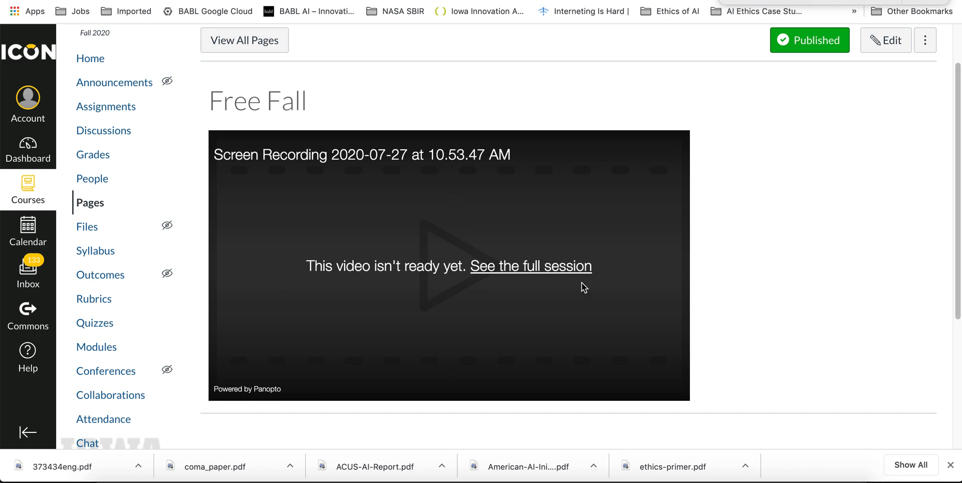
pyautogui.moveTo(580, 289)
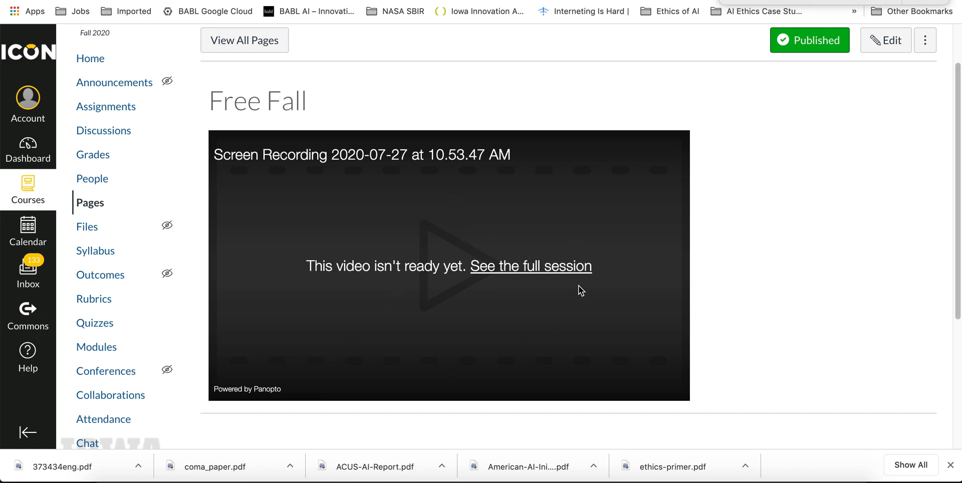